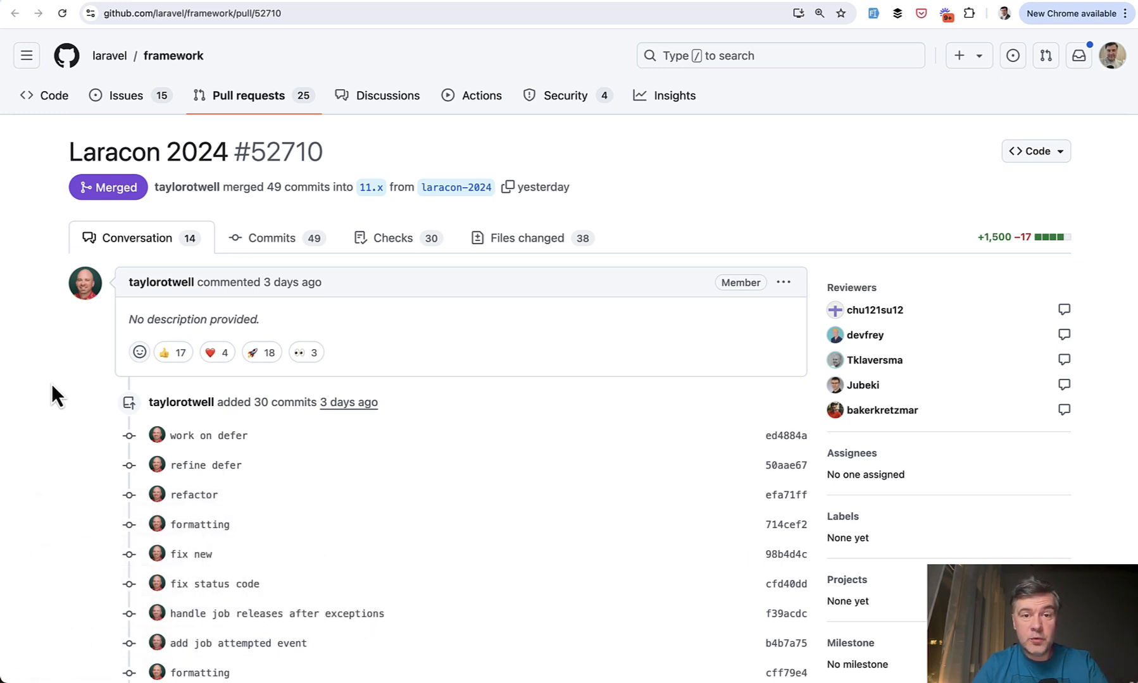
mouse_move(10, 200)
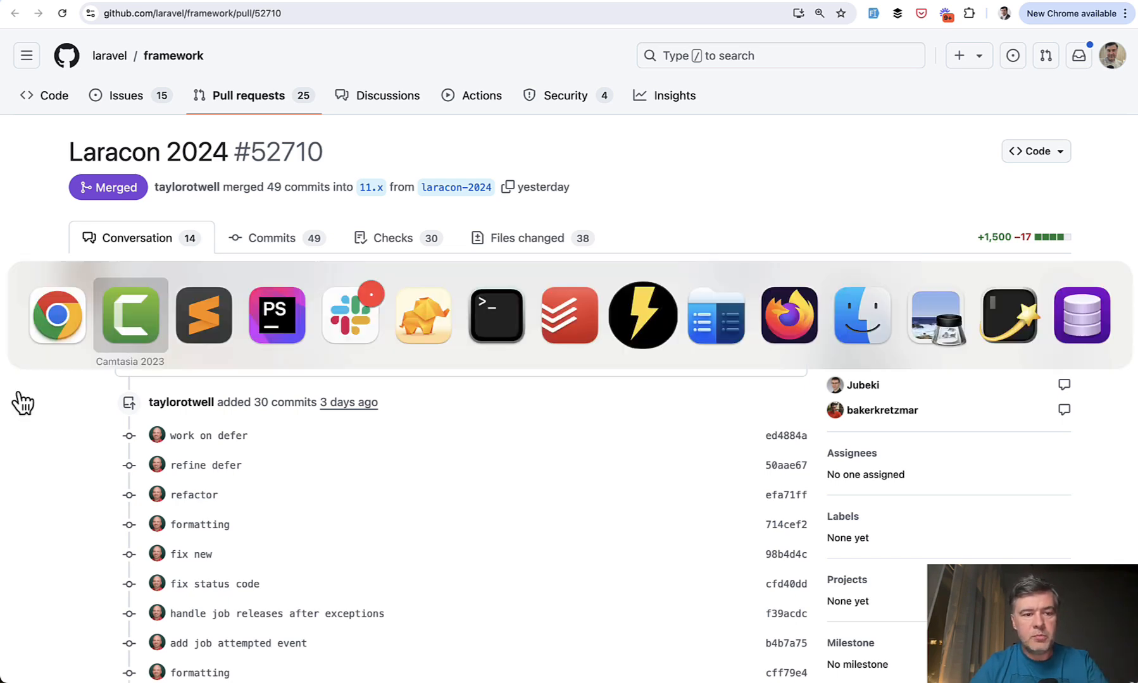
Change the users_list cache call on line 12 from Cache::flexible to Cache::remember
left_click(276, 316)
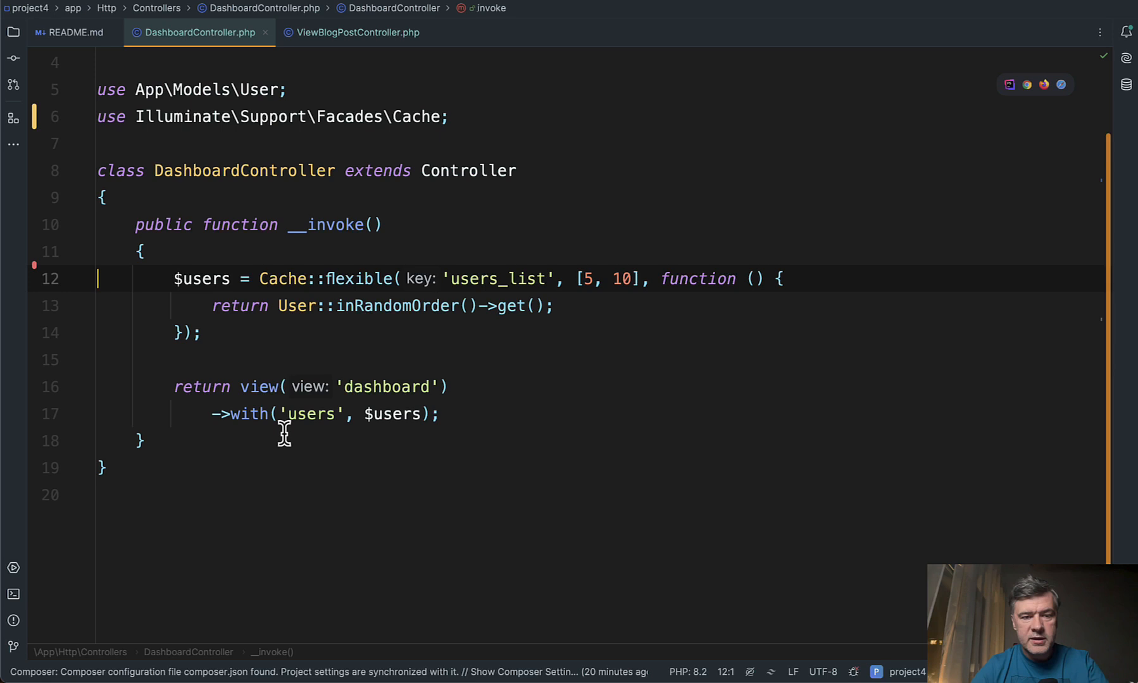
double_click(360, 278)
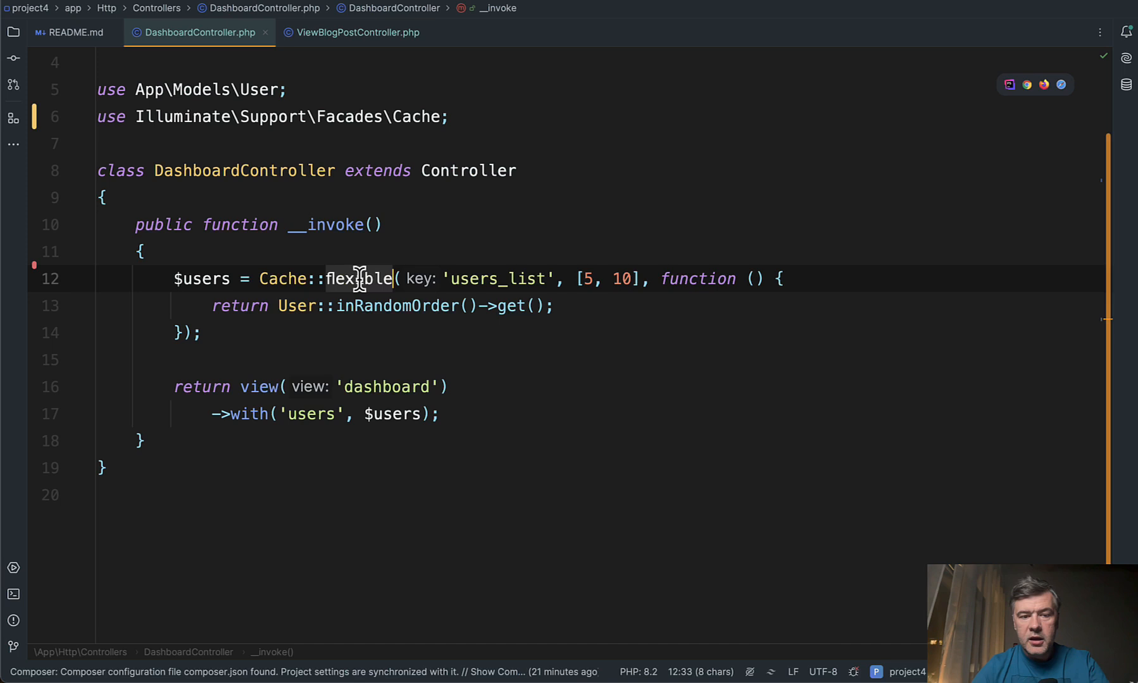
type("rem")
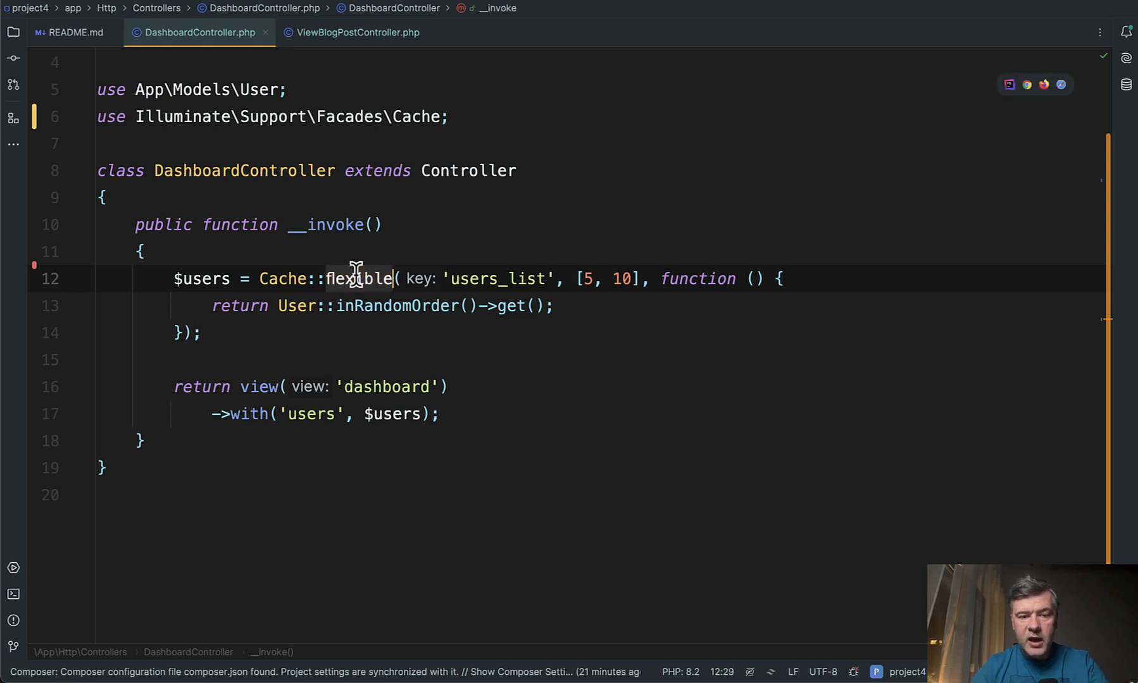
type("remember")
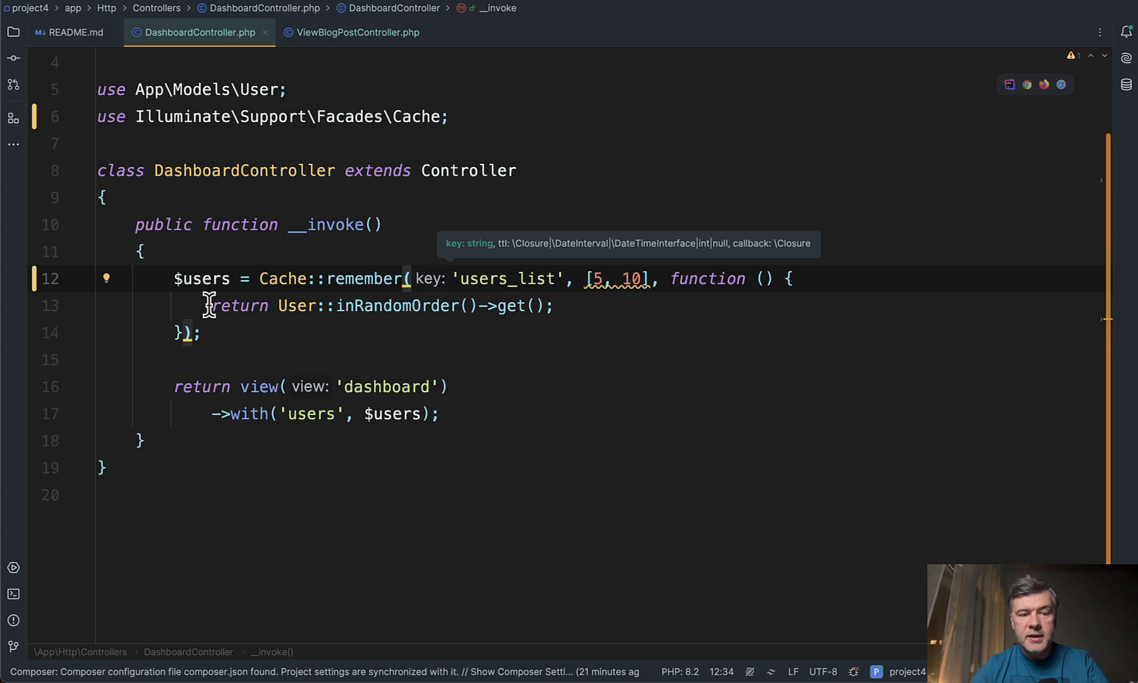
left_click(211, 305)
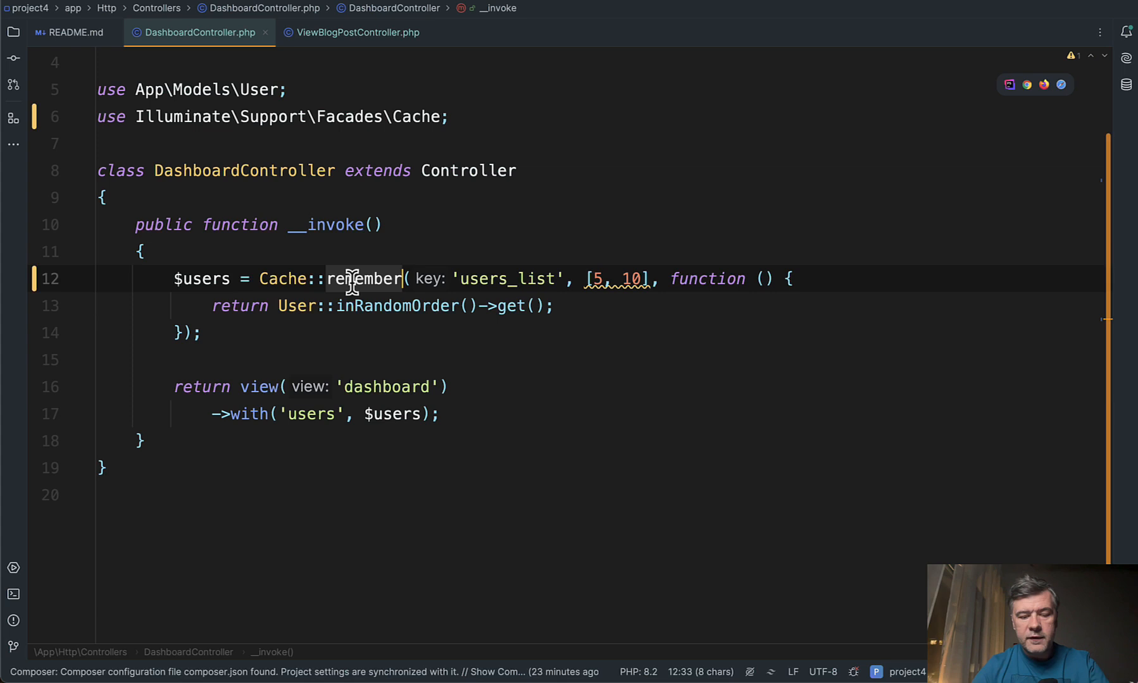
Type 'flexible' back over 'remember' and retype the 5 in the [5, 10] array
type("flexible")
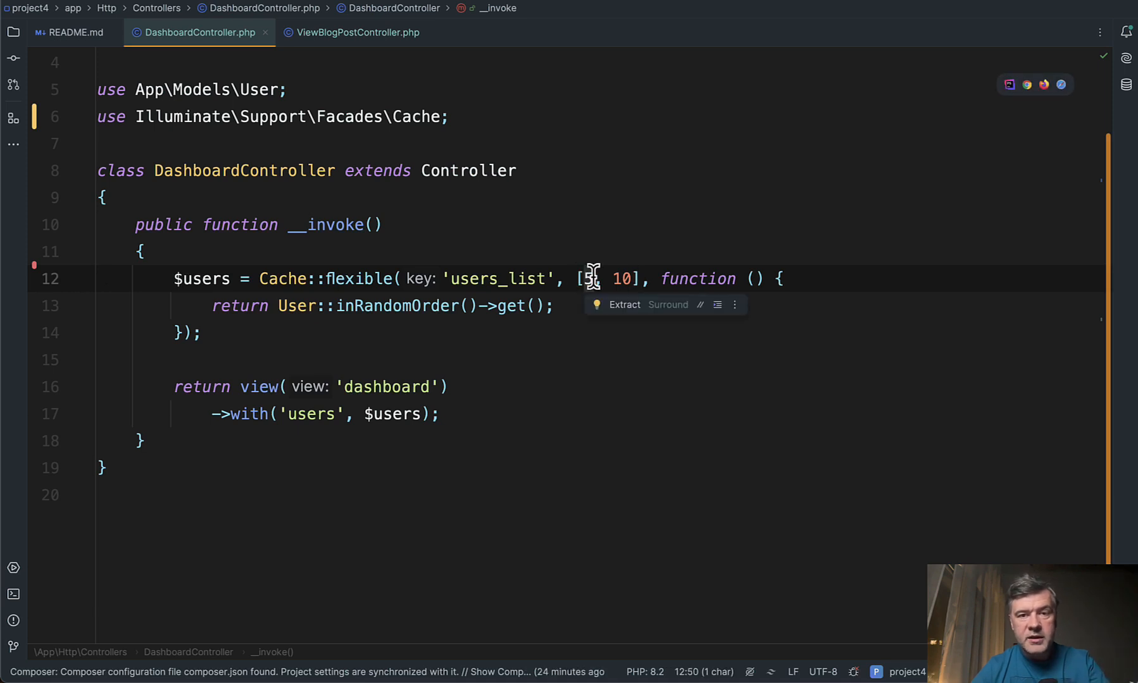
mouse_move(311, 305)
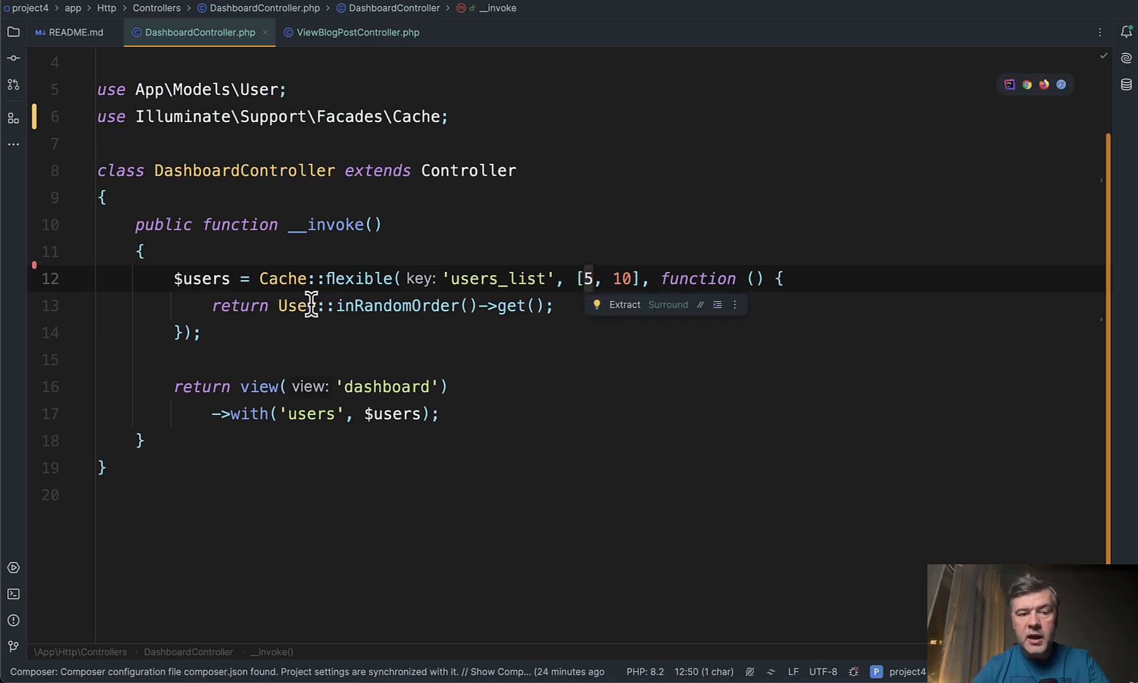
left_click(308, 306)
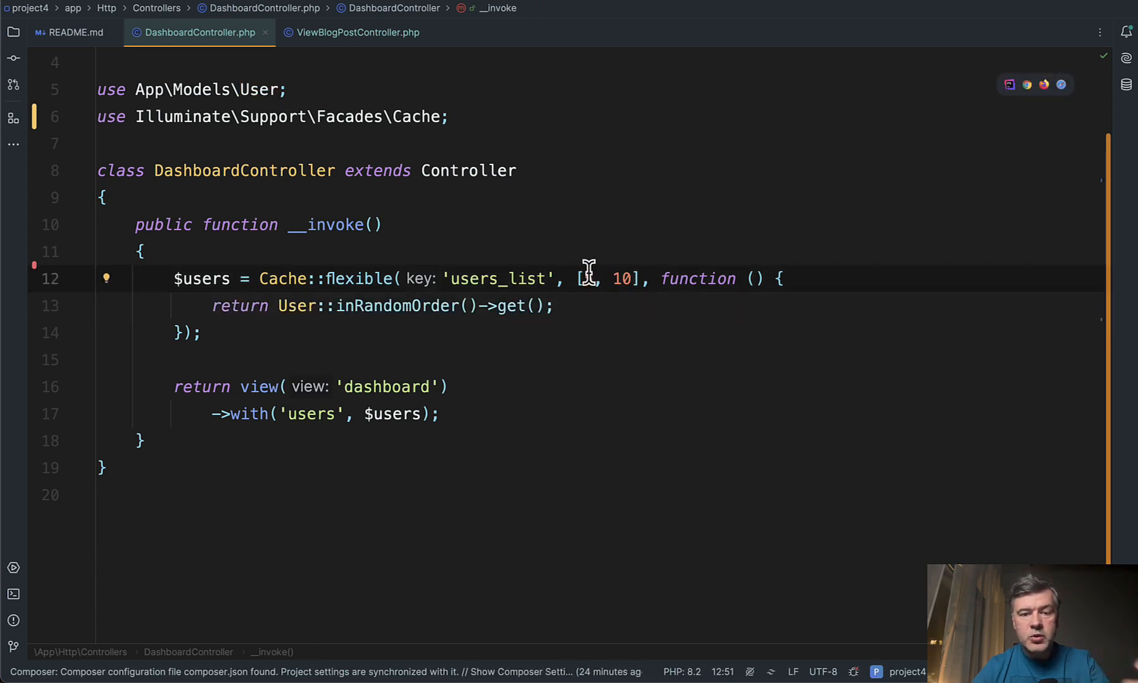
type("5,")
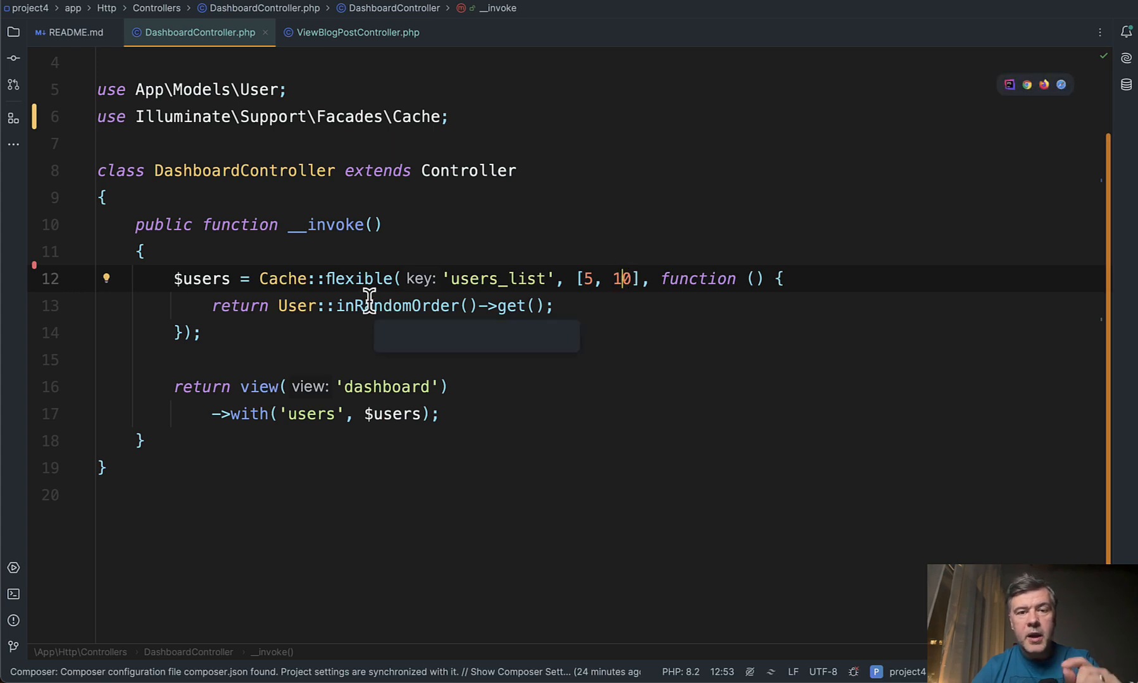
mouse_move(366, 306)
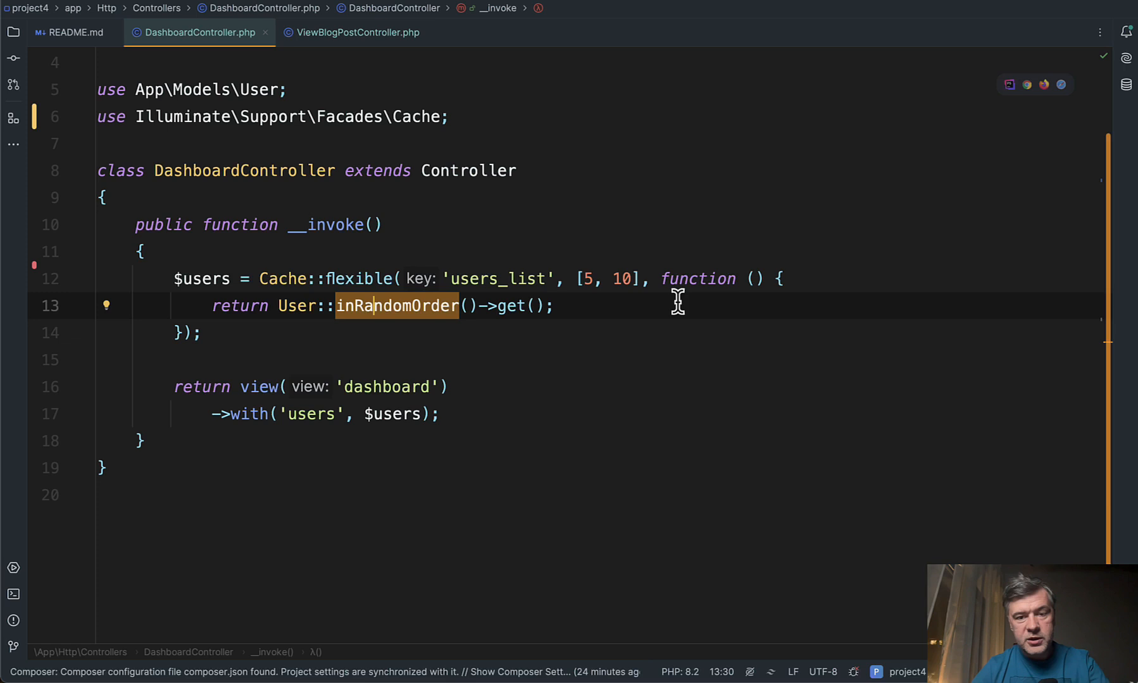
mouse_move(563, 279)
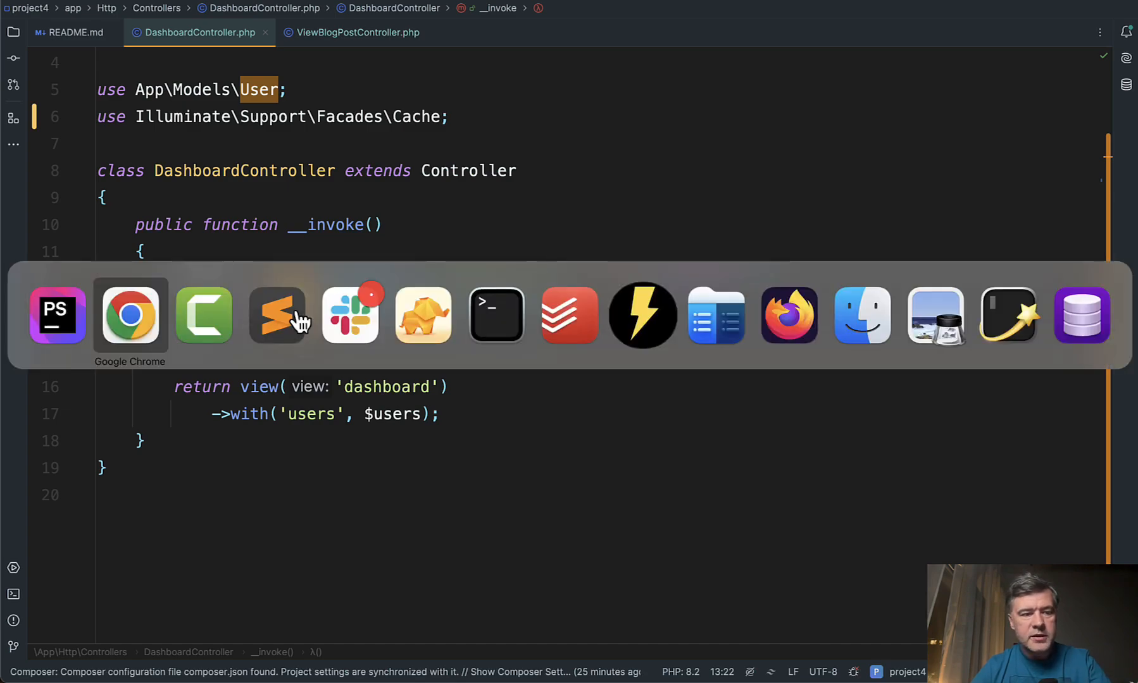
Open the app dashboard in Chrome and scroll to the Debugbar users_list cache queries
left_click(130, 316)
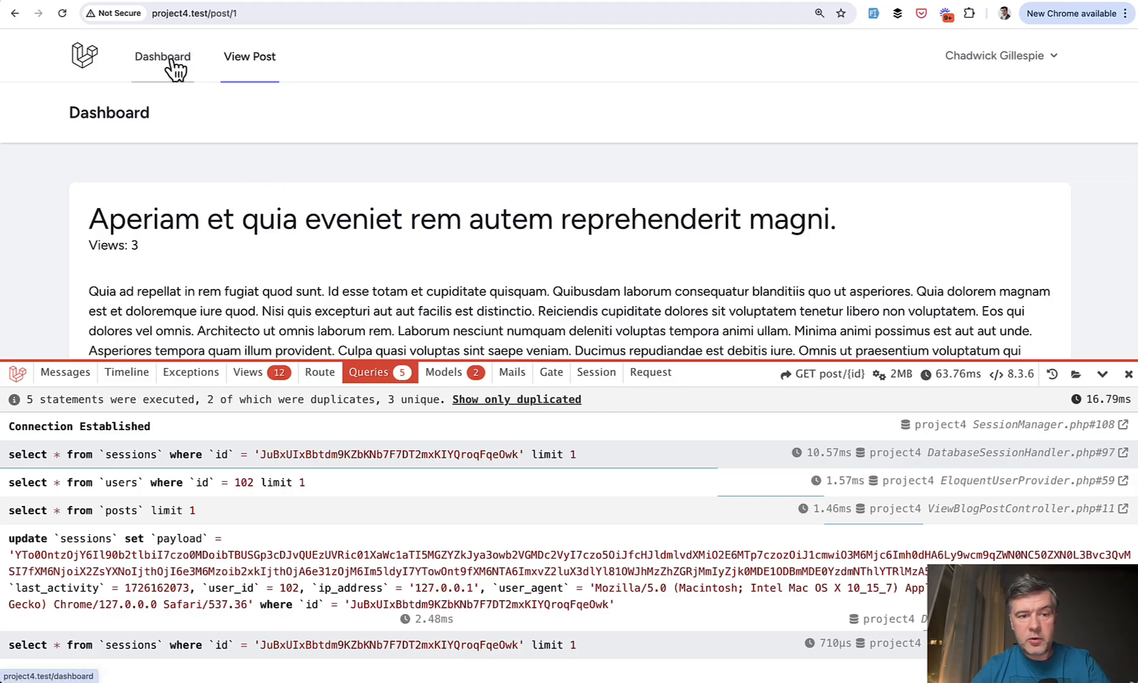
left_click(162, 56)
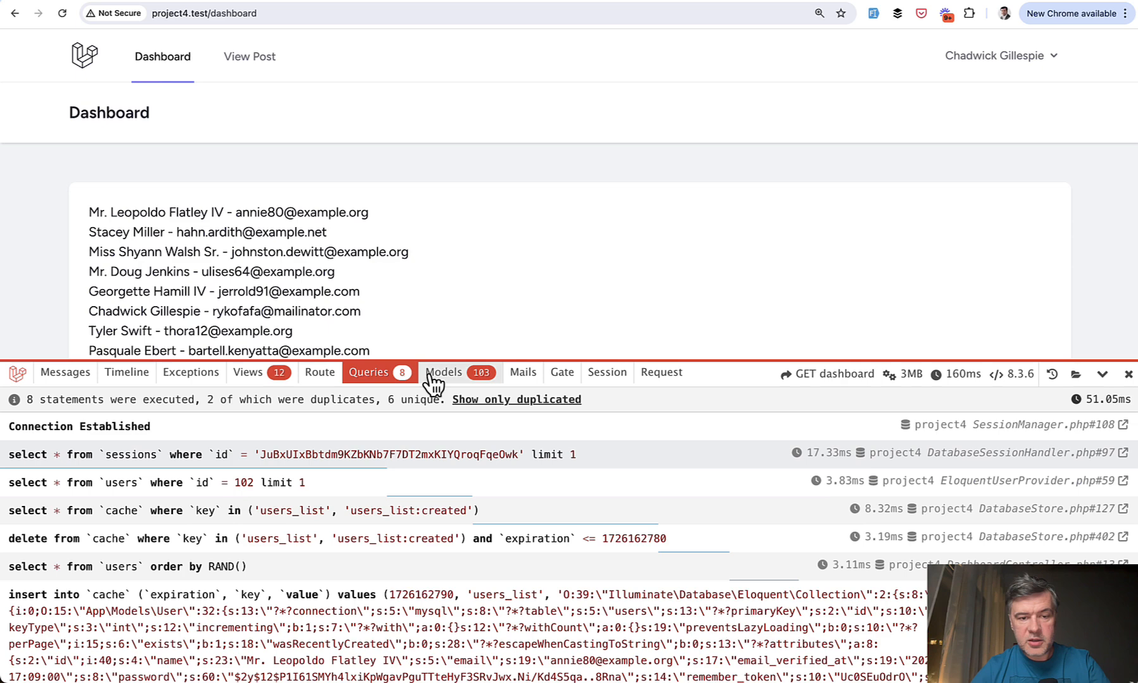
scroll("down", 3)
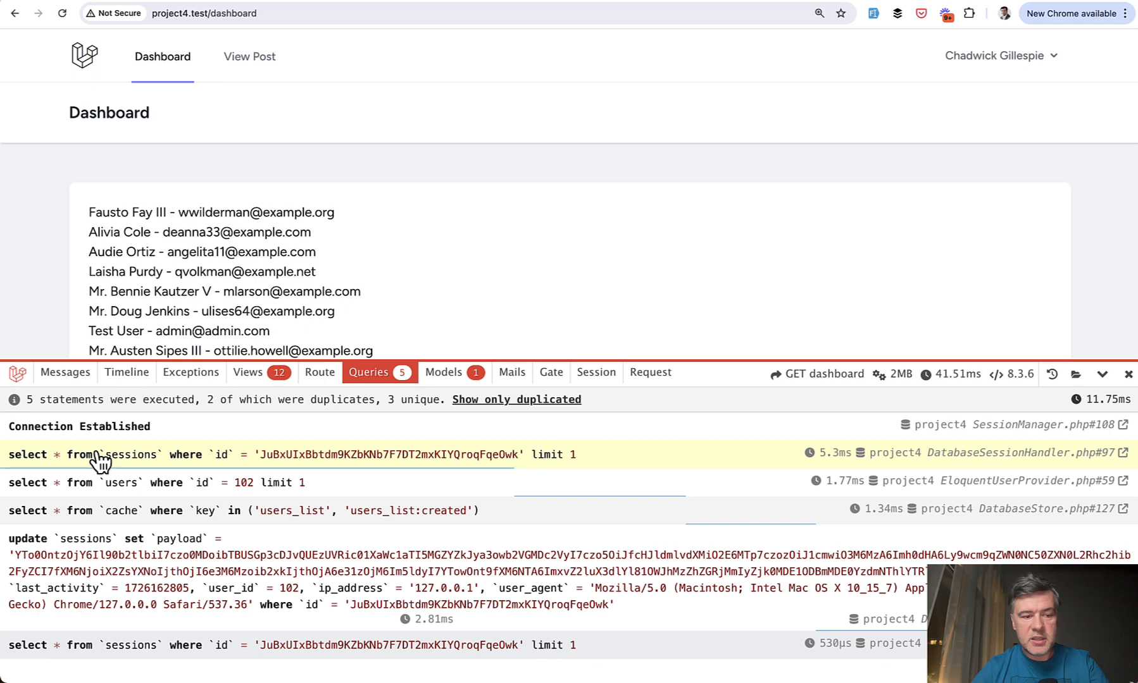
mouse_move(375, 404)
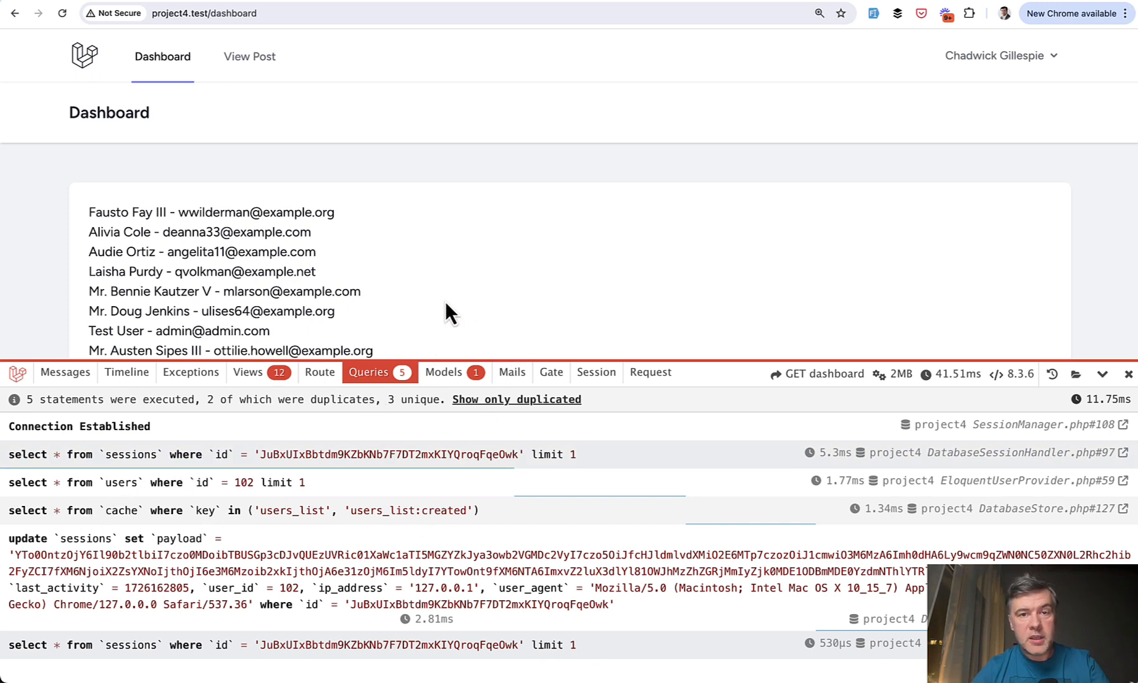
mouse_move(495, 300)
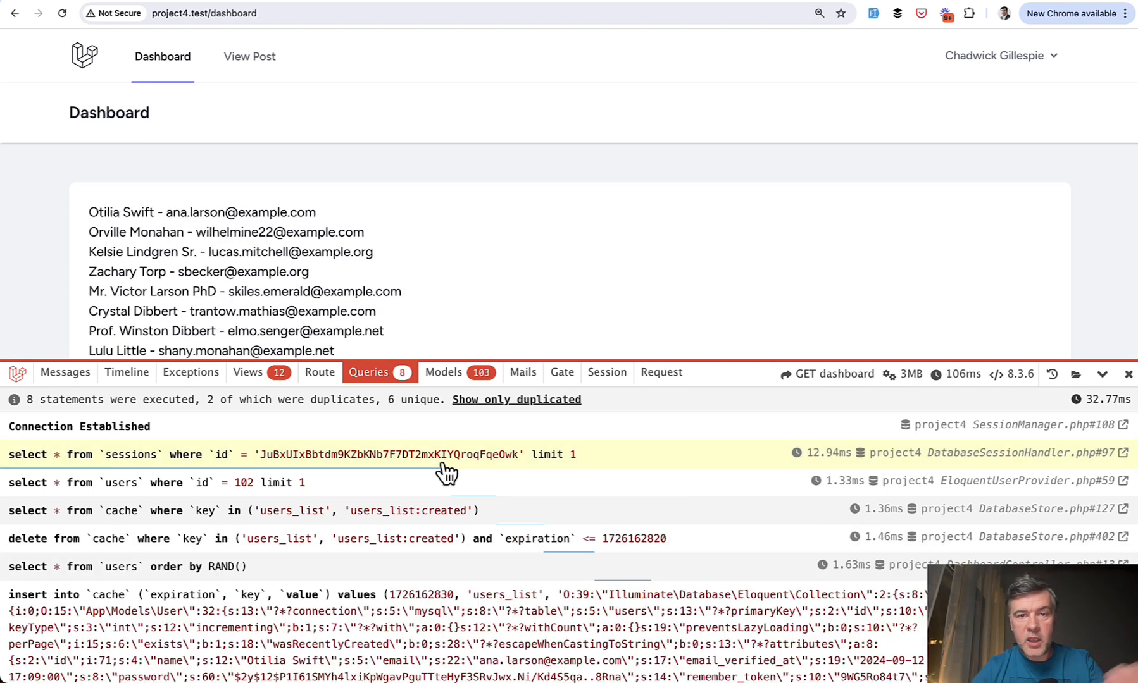
mouse_move(488, 482)
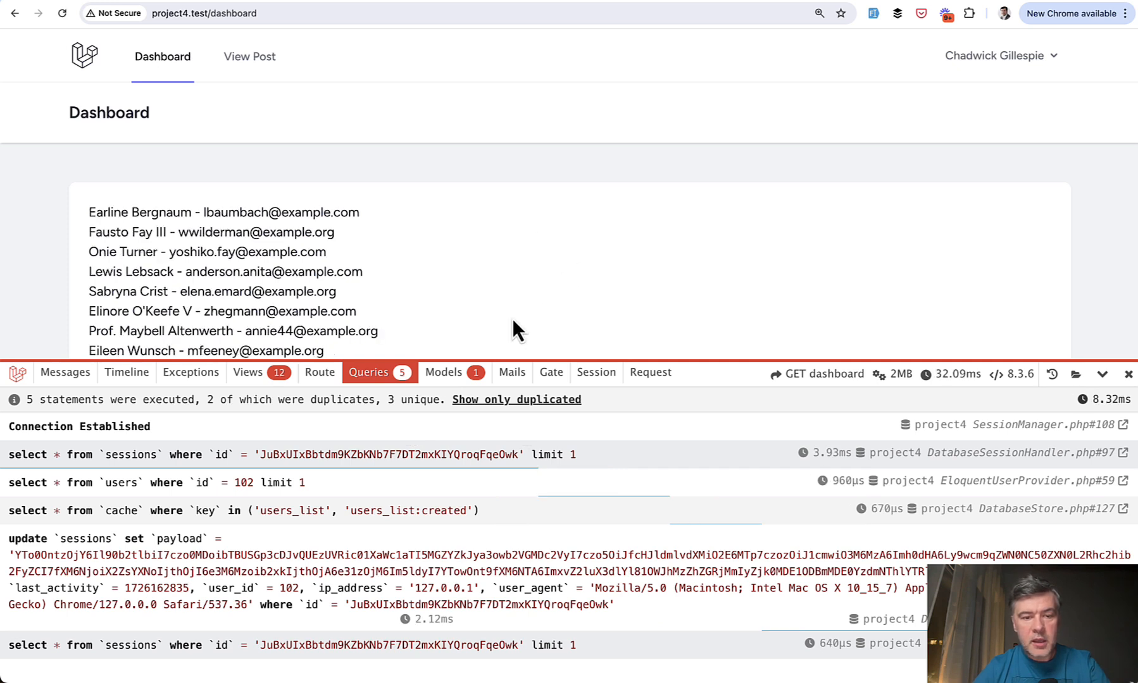
mouse_move(336, 212)
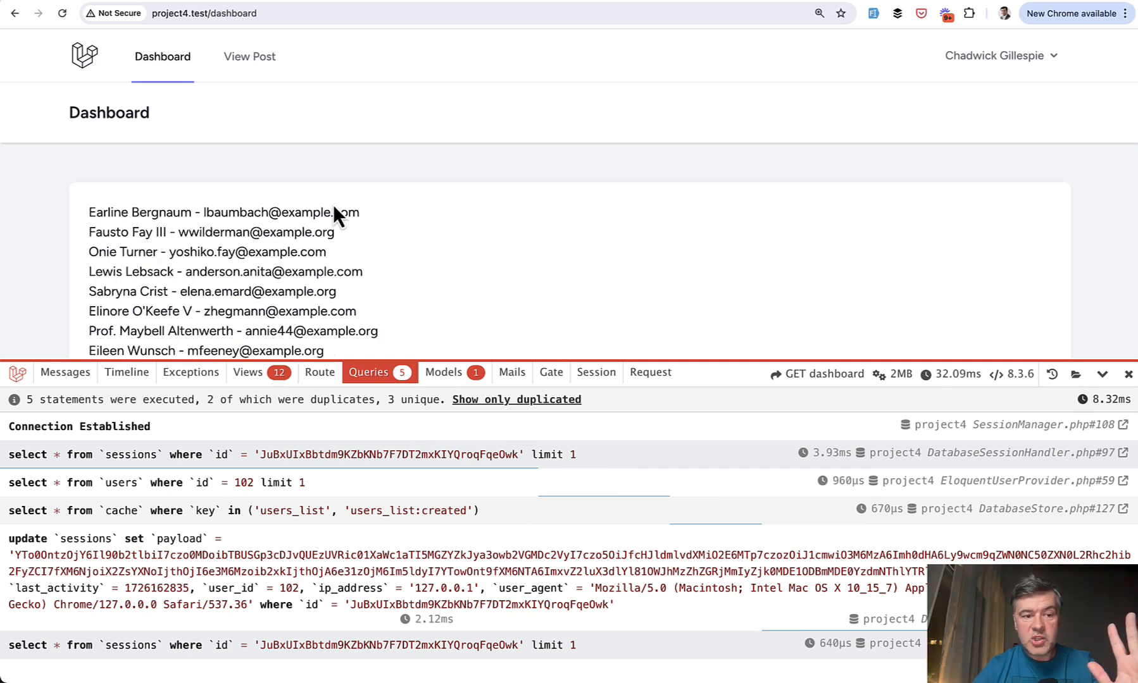
mouse_move(404, 245)
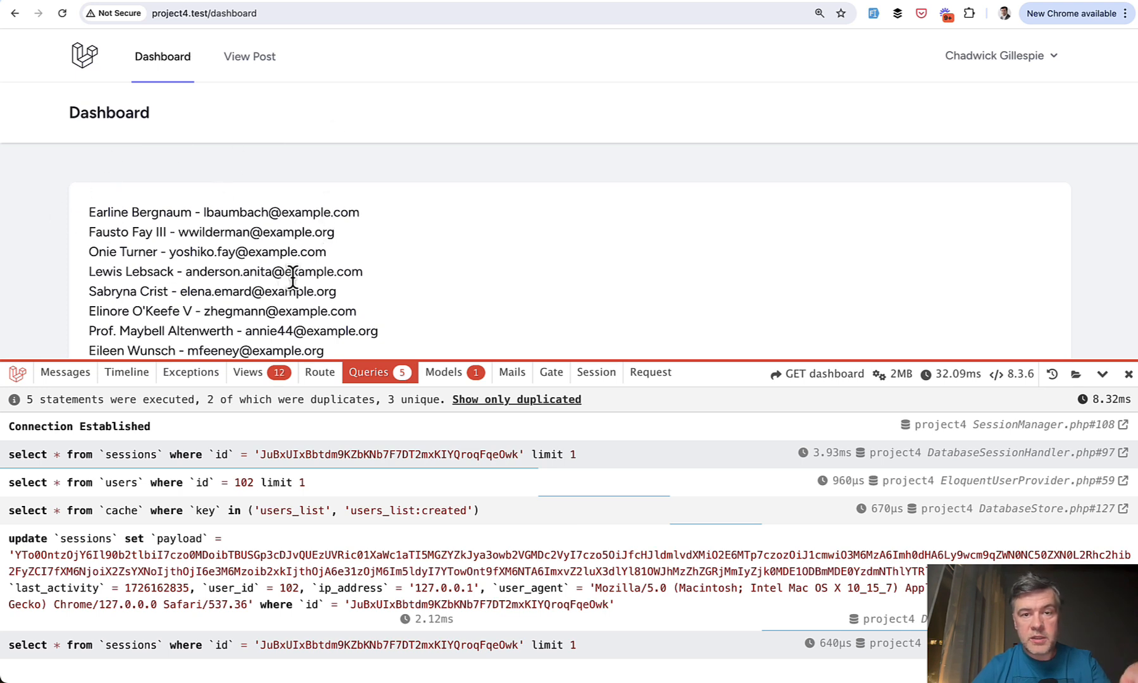
mouse_move(426, 251)
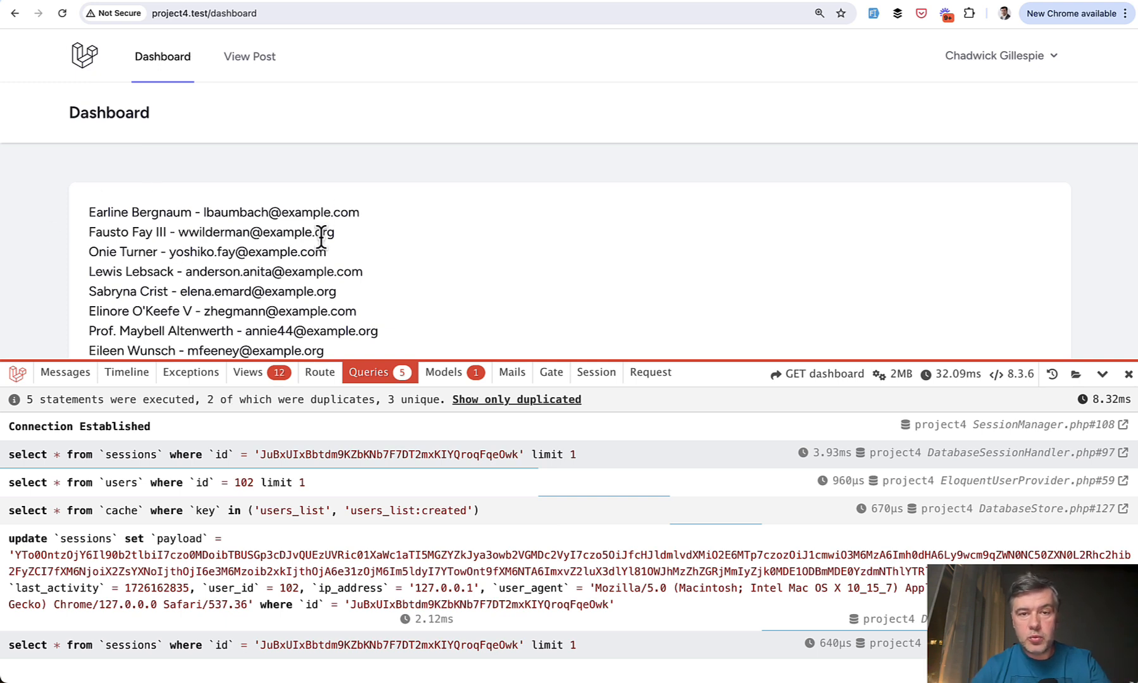
mouse_move(435, 260)
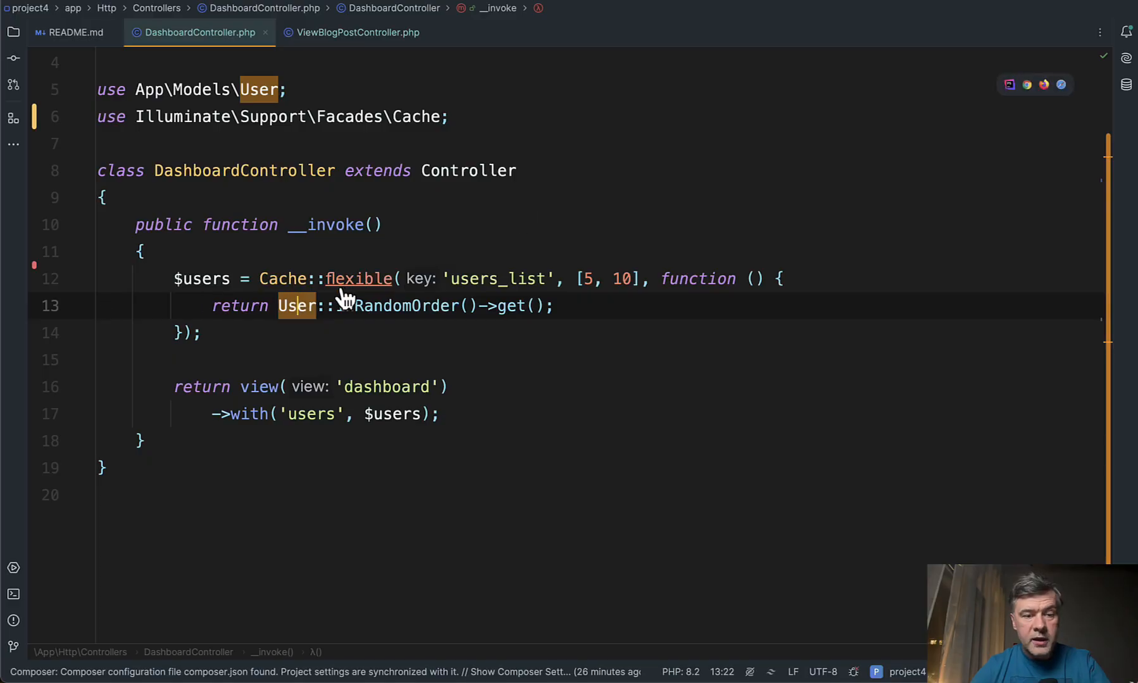
Jump to flexible() in Laravel's Repository.php and scroll to the deferred refresh block
left_click(358, 280)
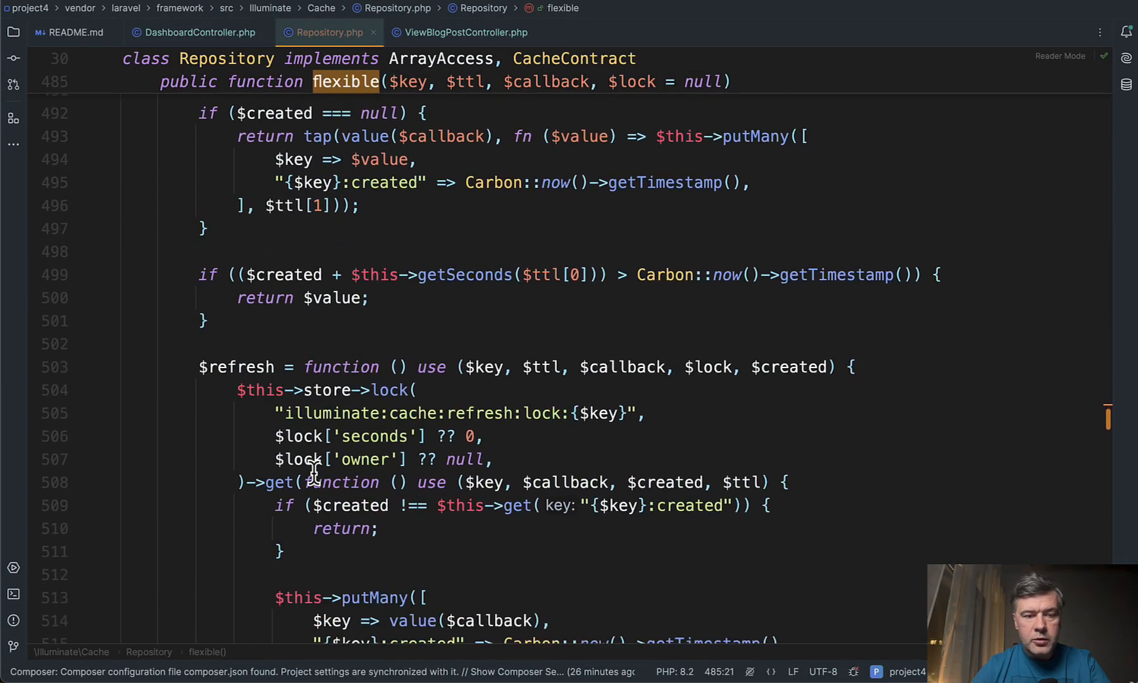
scroll("down", 3)
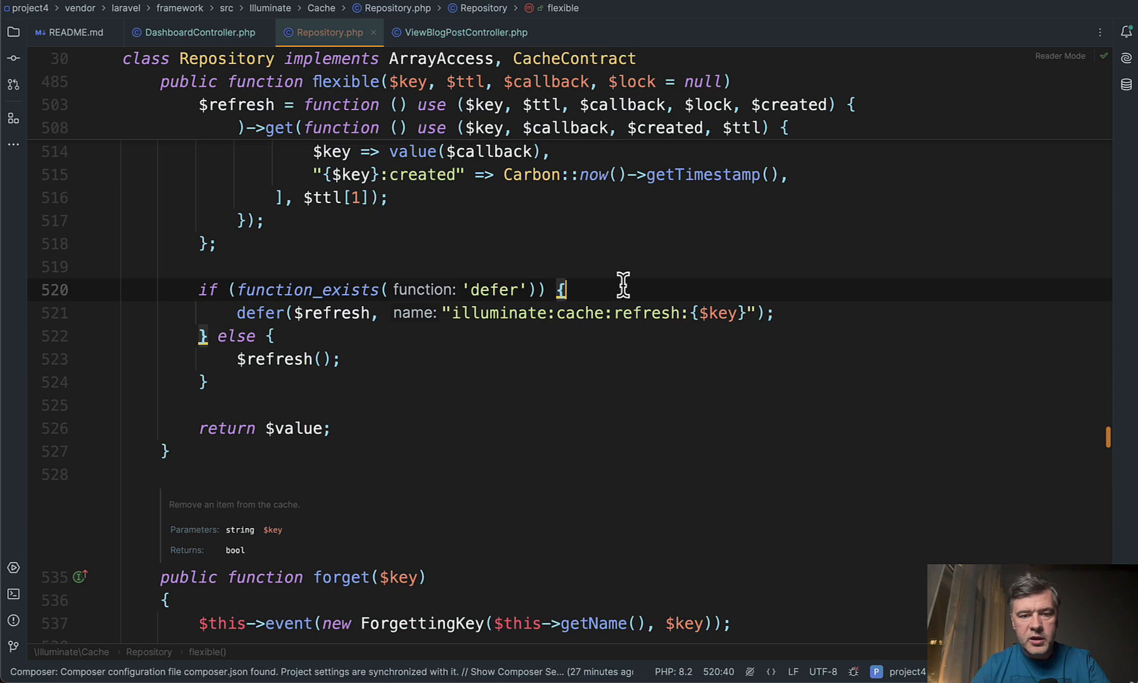
mouse_move(265, 370)
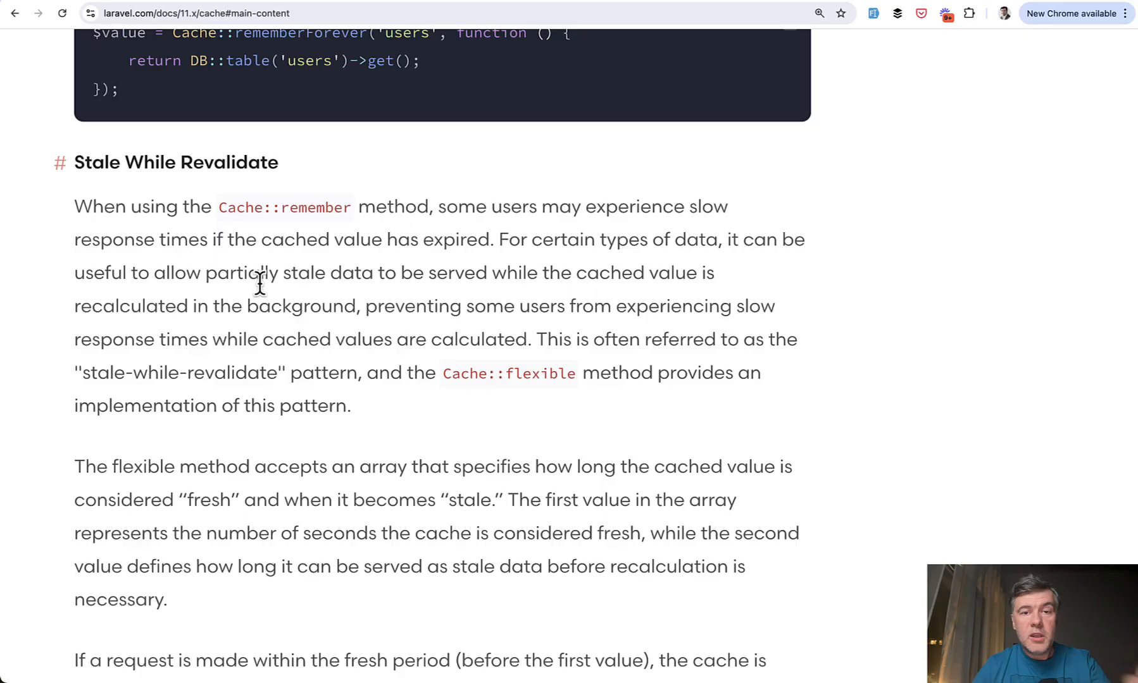
mouse_move(104, 269)
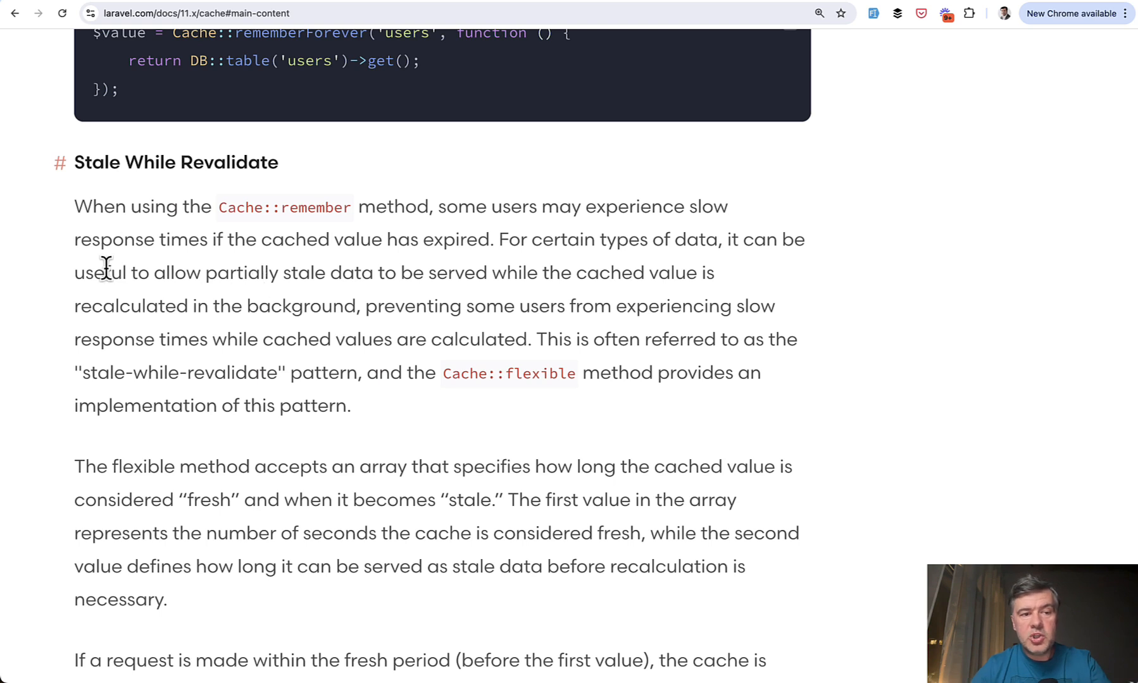
mouse_move(196, 300)
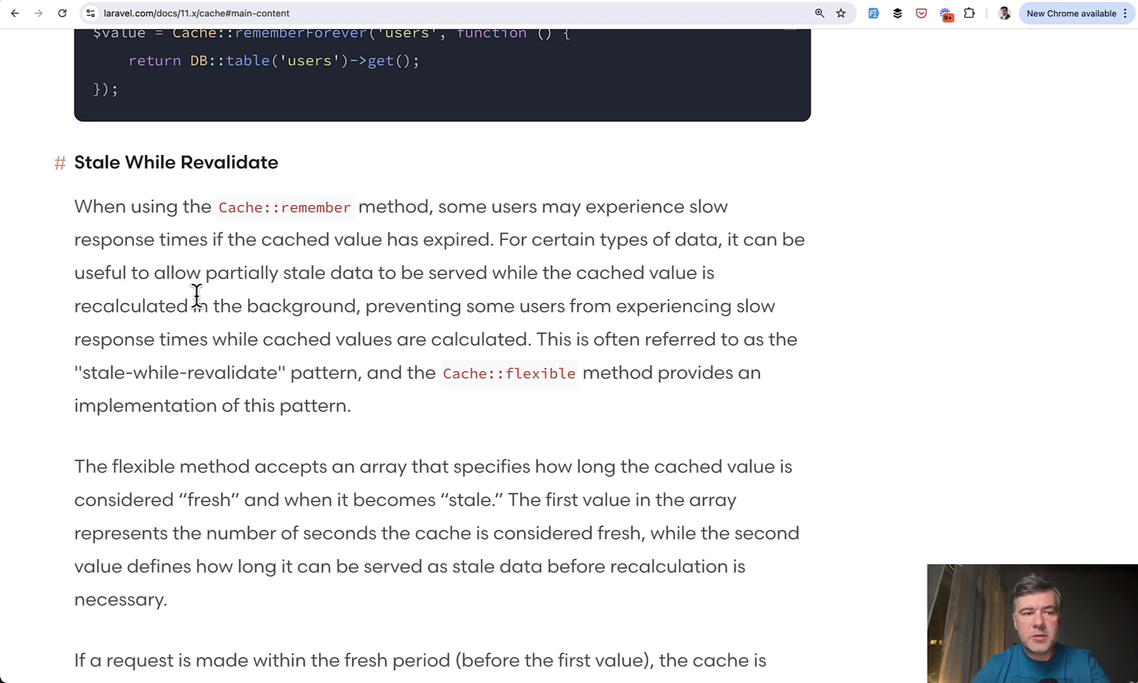
mouse_move(360, 175)
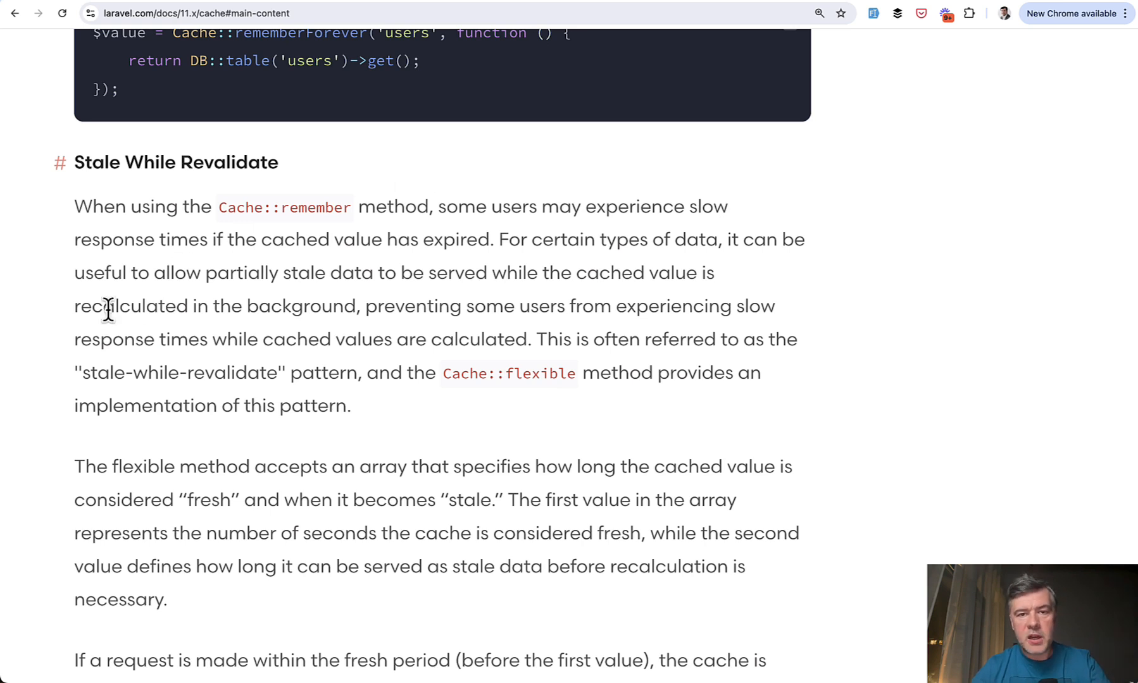
Scroll the Laravel 11.x cache docs to the Stale While Revalidate section on Cache::flexible
scroll("down", 3)
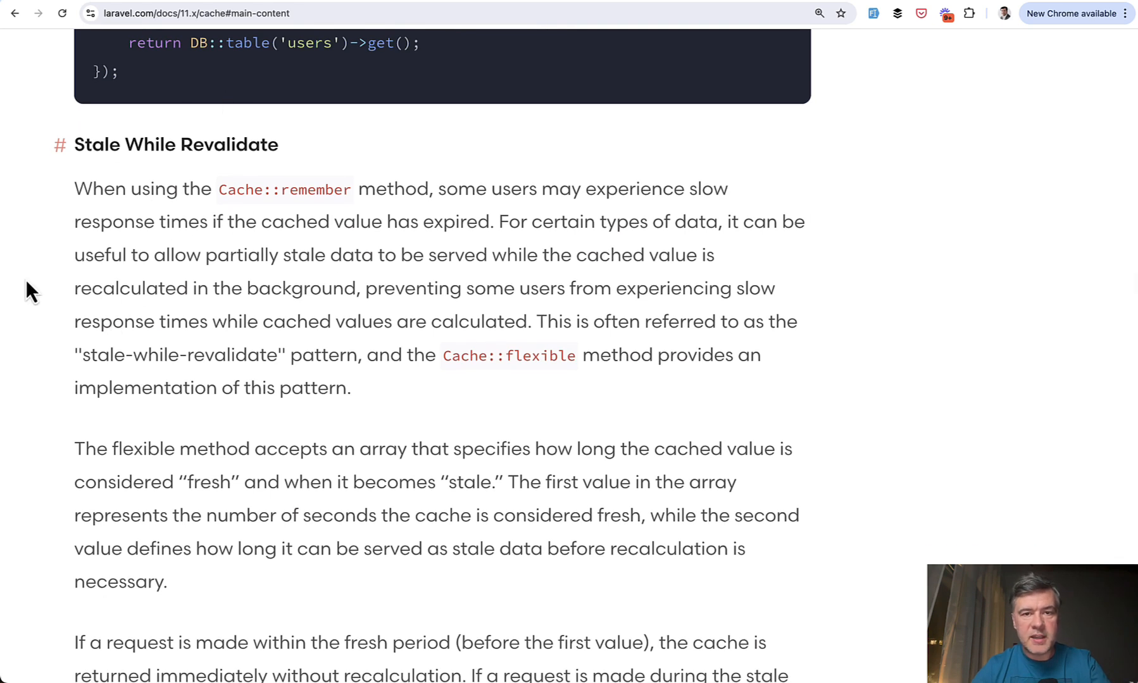